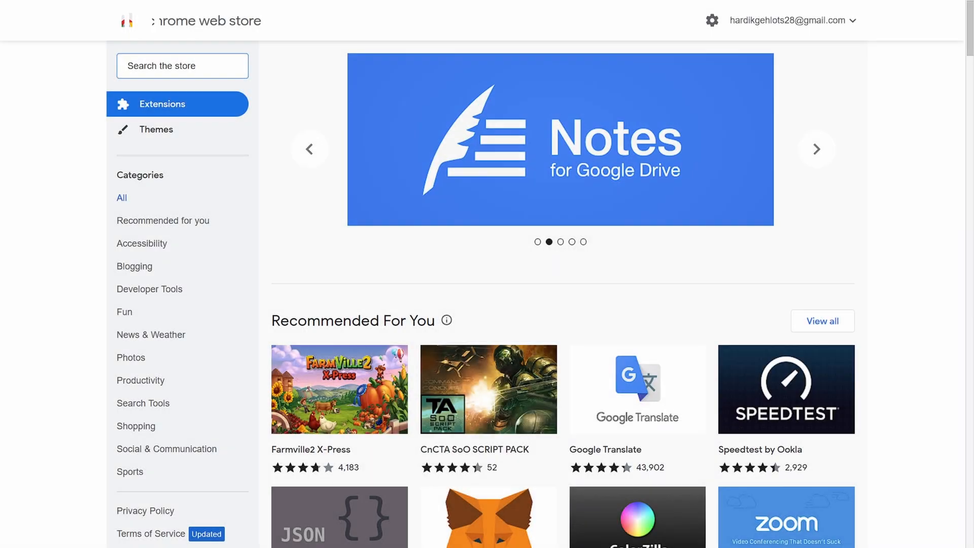
- Search the Chrome Web Store for 'chromebook recovery' and pick the Chromebook Recovery Utility
{"action": "type", "text": "chromebook rec…"}
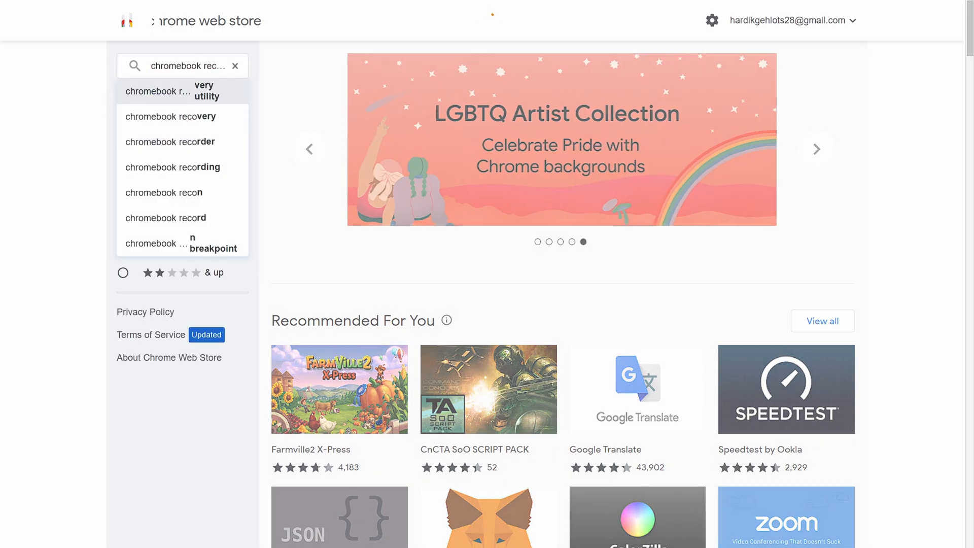
{"action": "left_click", "coordinate": [182, 90]}
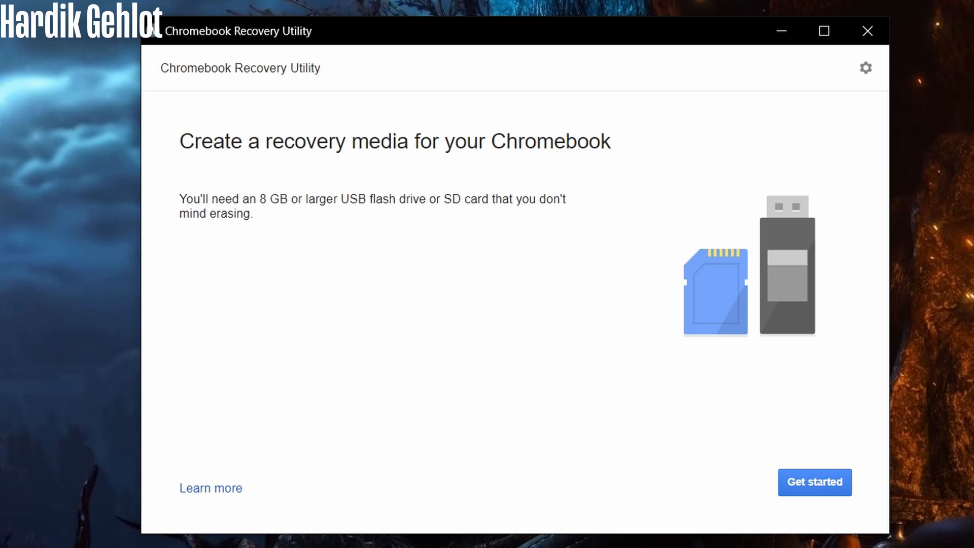
- Write a Google Chrome OS Flex recovery image to the 28.6 GB SanDisk USB drive
{"action": "left_click", "coordinate": [814, 482]}
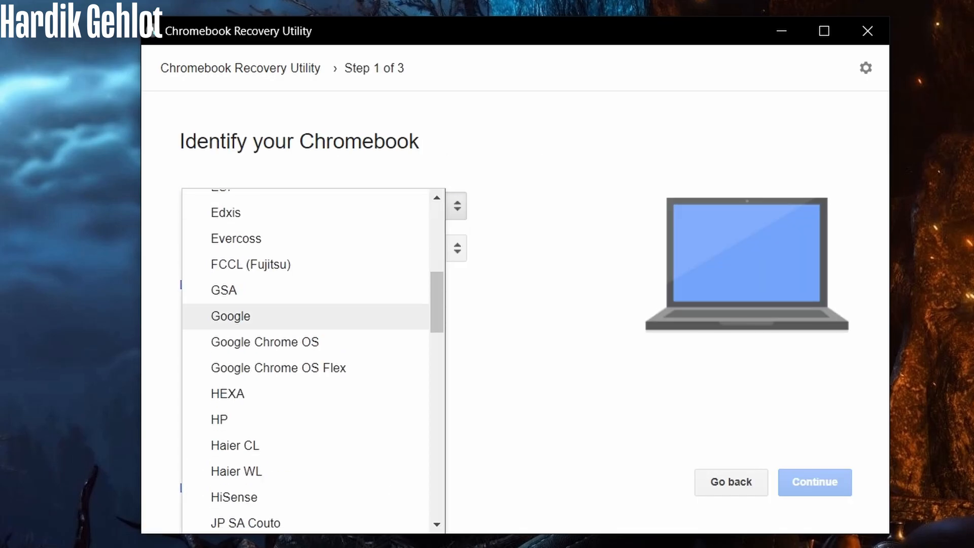
{"action": "left_click", "coordinate": [278, 368]}
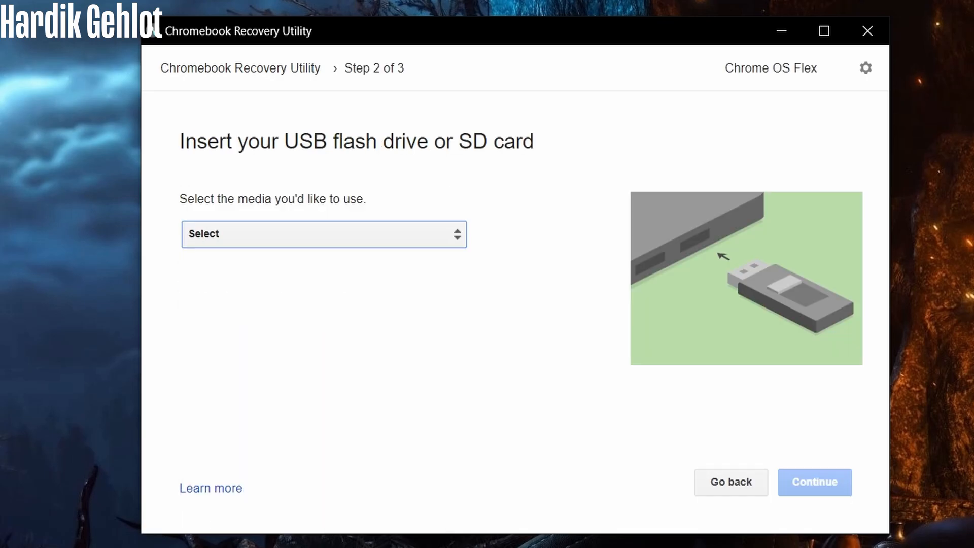
{"action": "left_click", "coordinate": [814, 482]}
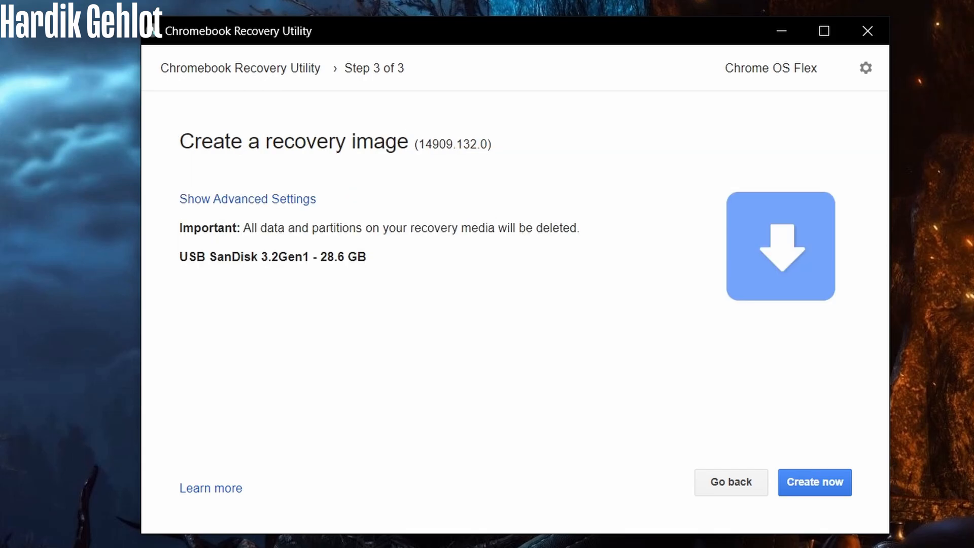
{"action": "left_click", "coordinate": [815, 482]}
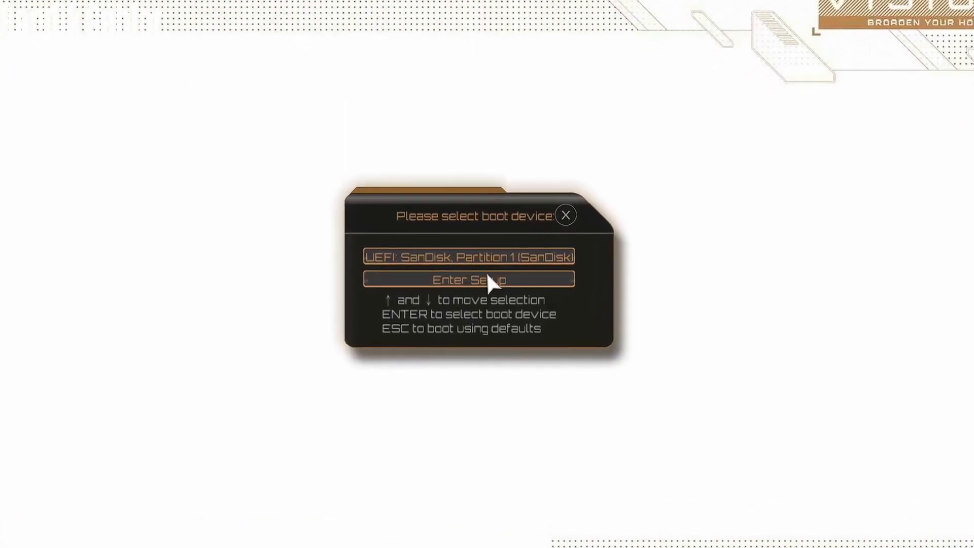
- Choose 'UEFI: SanDisk, Partition 1' in the boot device menu
{"action": "left_click", "coordinate": [469, 256]}
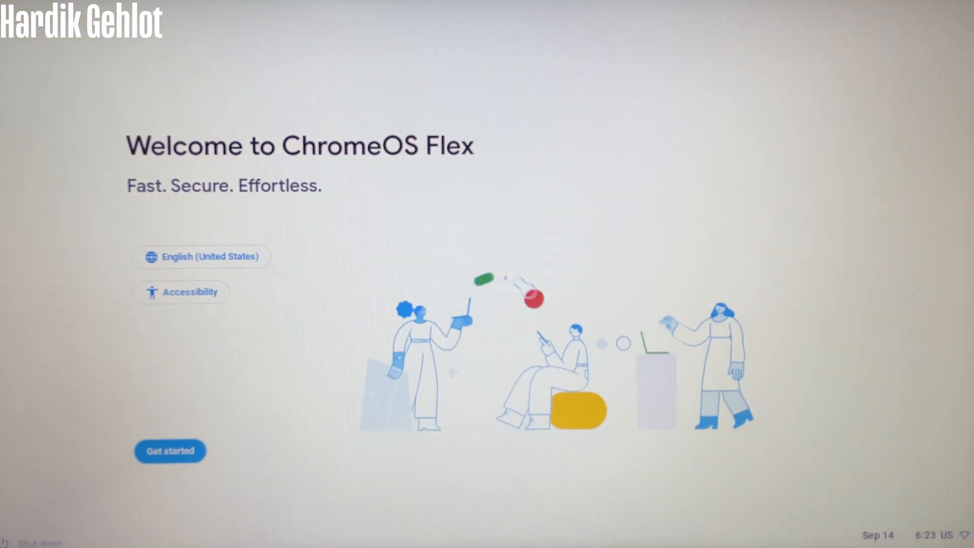
- Choose 'Try it first' to run from USB and accept the Google terms
{"action": "left_click", "coordinate": [169, 450]}
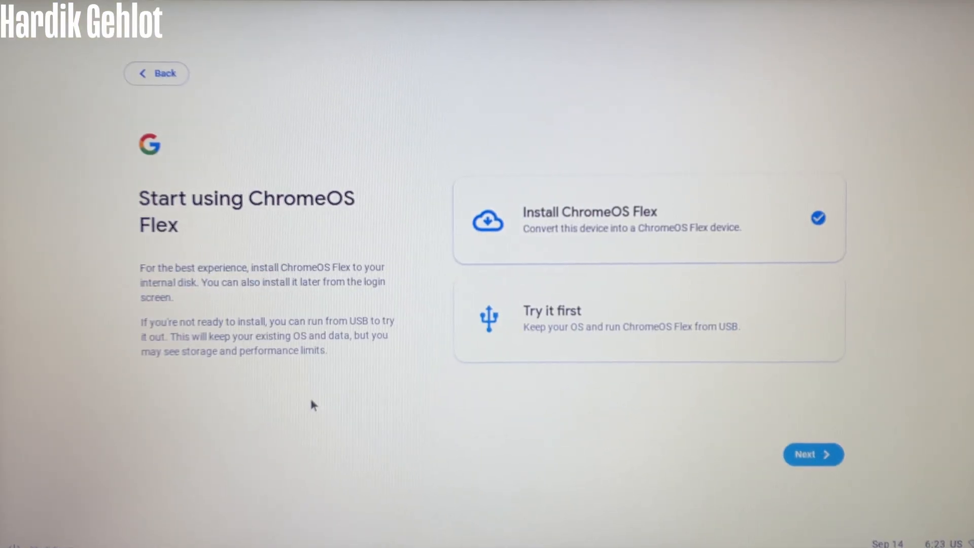
{"action": "mouse_move", "coordinate": [399, 380]}
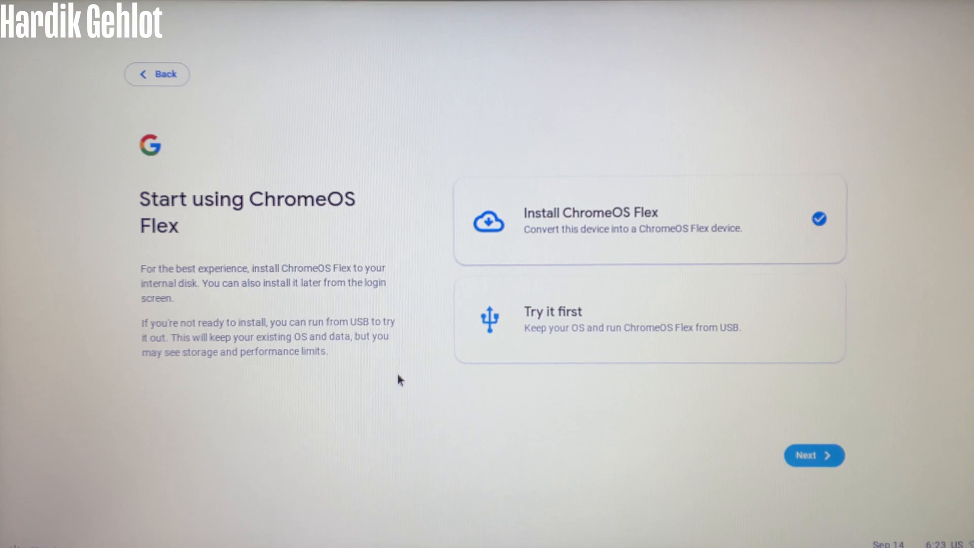
{"action": "mouse_move", "coordinate": [402, 379]}
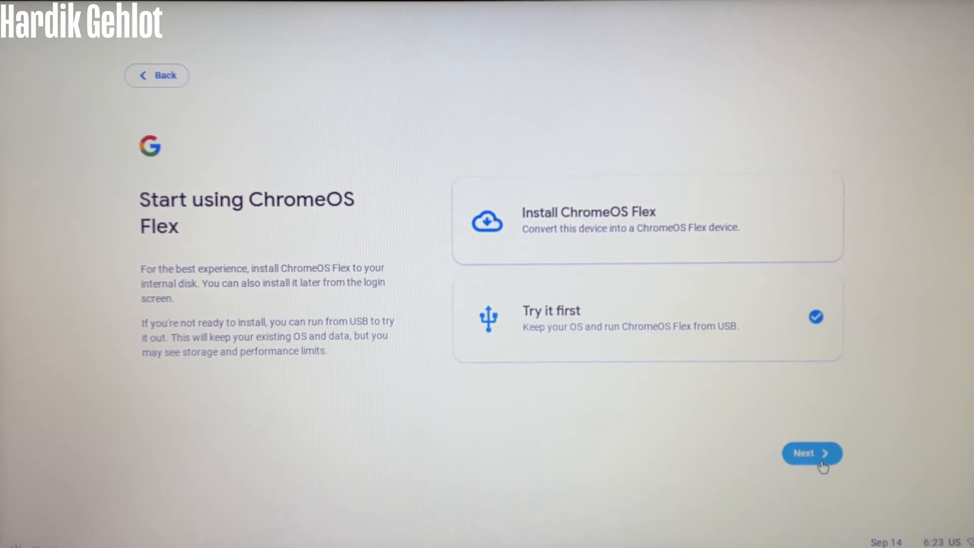
{"action": "left_click", "coordinate": [812, 453]}
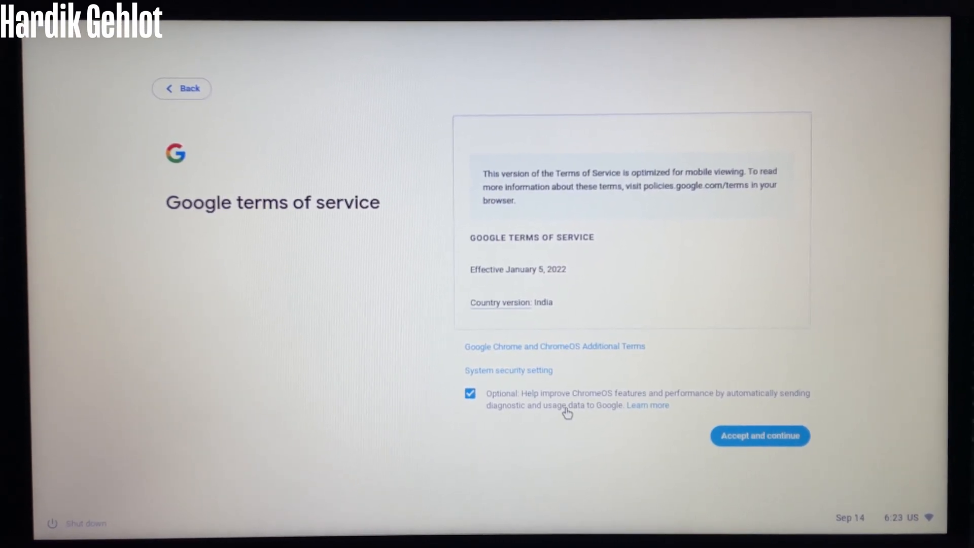
{"action": "left_click", "coordinate": [759, 436]}
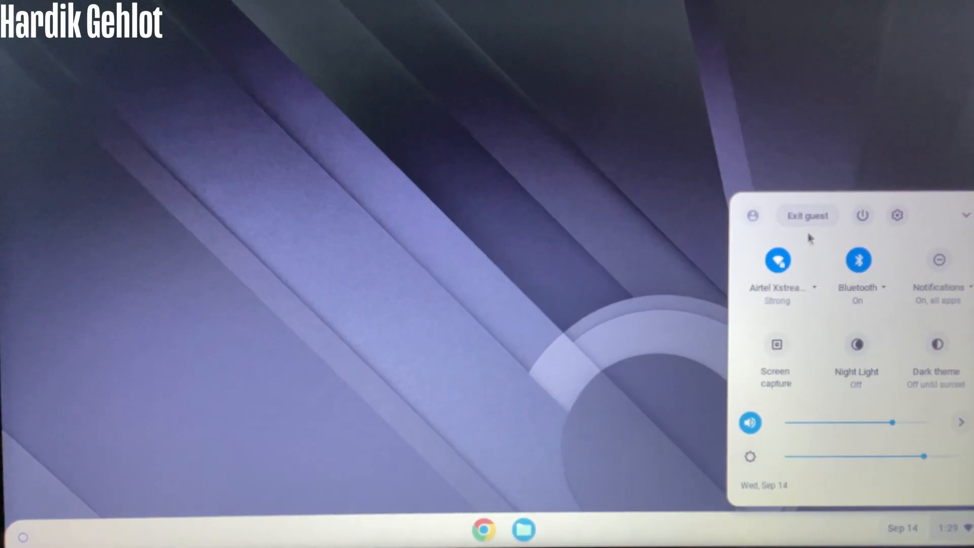
- Exit guest and confirm installing ChromeOS Flex over the hard drive
{"action": "left_click", "coordinate": [808, 216]}
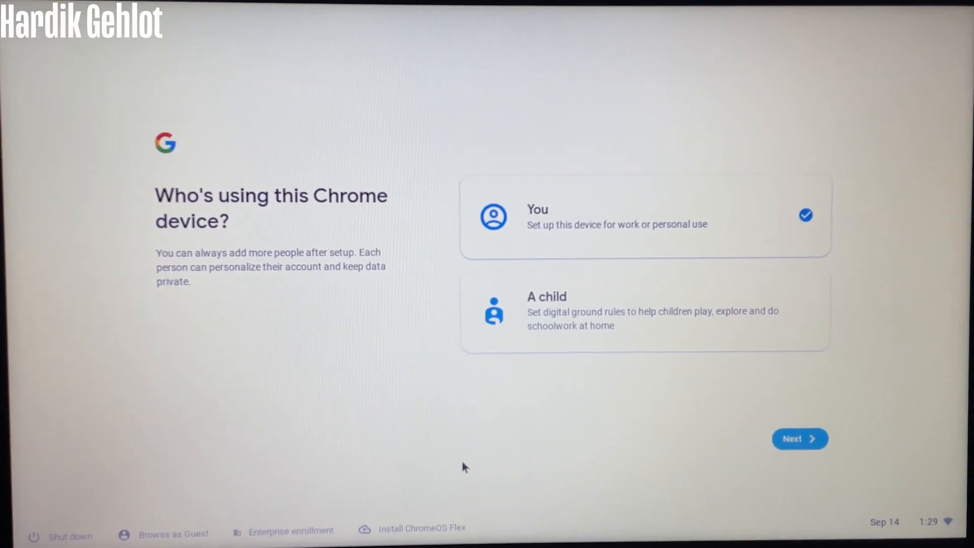
{"action": "left_click", "coordinate": [422, 528]}
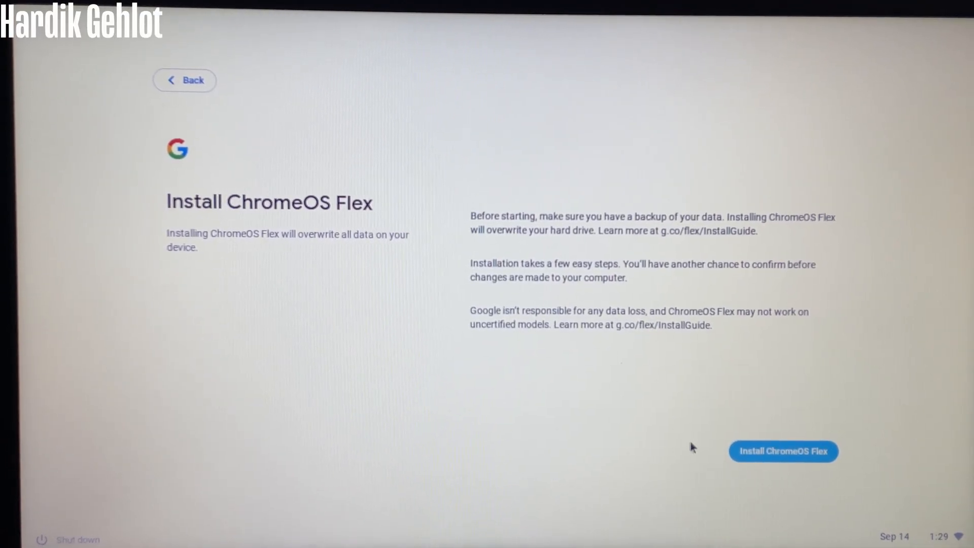
{"action": "left_click", "coordinate": [783, 451]}
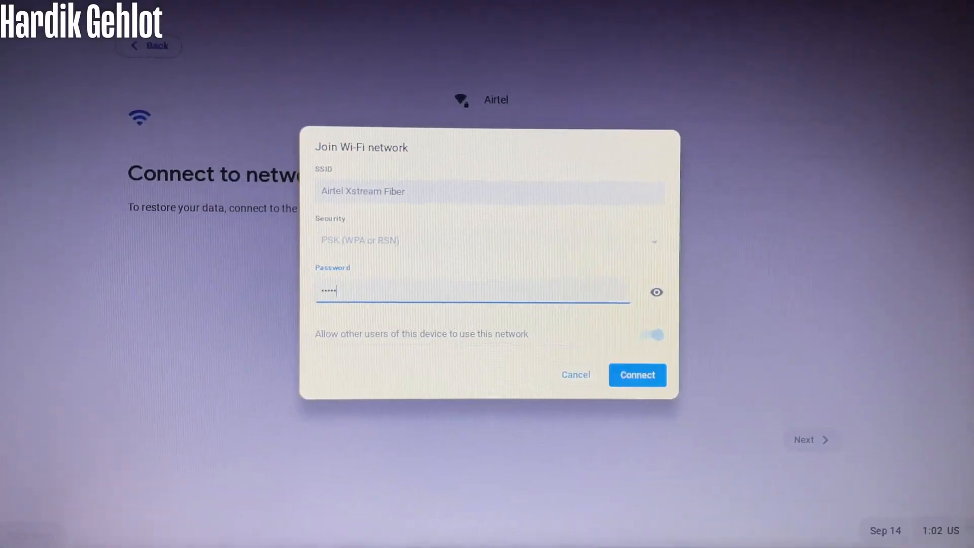
- Connect to Airtel Xstream Fiber Wi-Fi, then accept the Google terms of service
{"action": "left_click", "coordinate": [637, 374]}
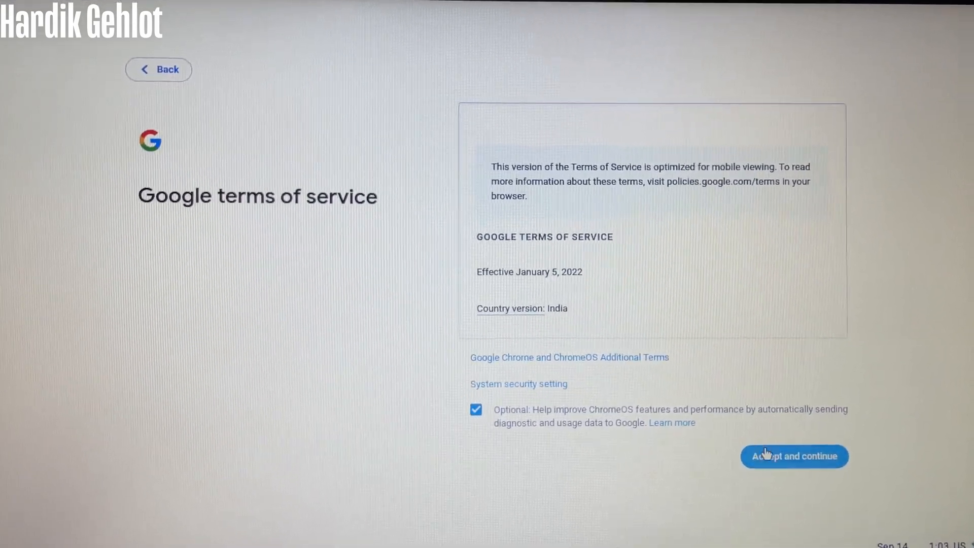
{"action": "left_click", "coordinate": [794, 456]}
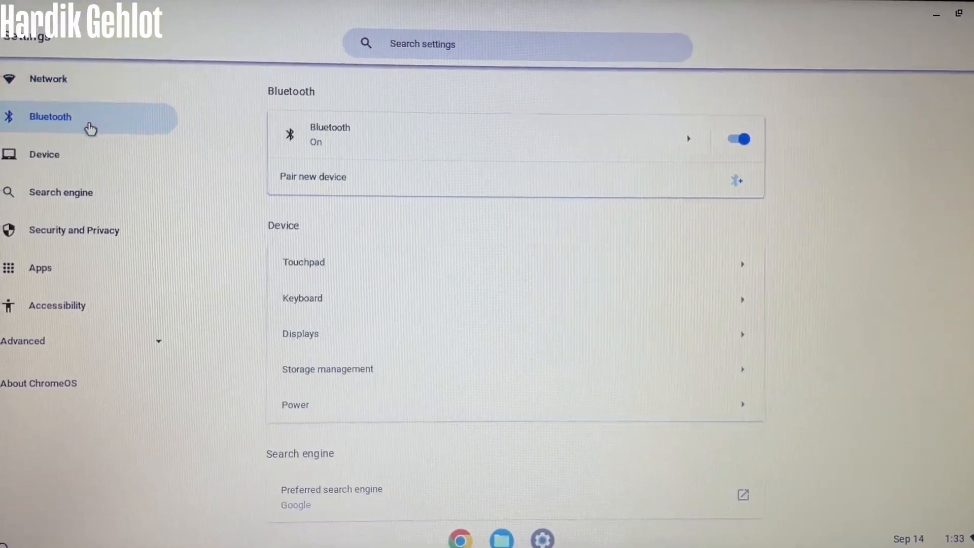
- Start the update from About ChromeOS, close Settings, and open Files on My files
{"action": "left_click", "coordinate": [39, 382]}
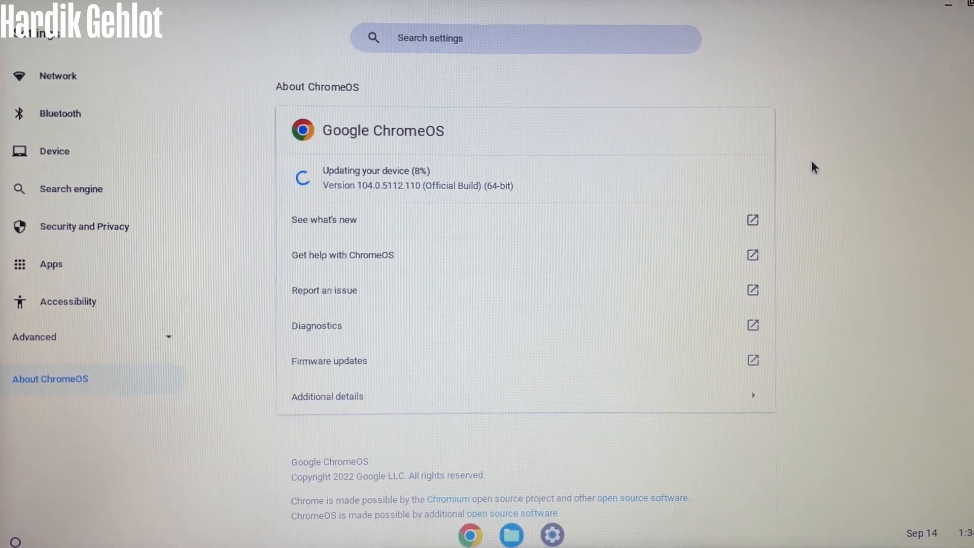
{"action": "left_click", "coordinate": [327, 397]}
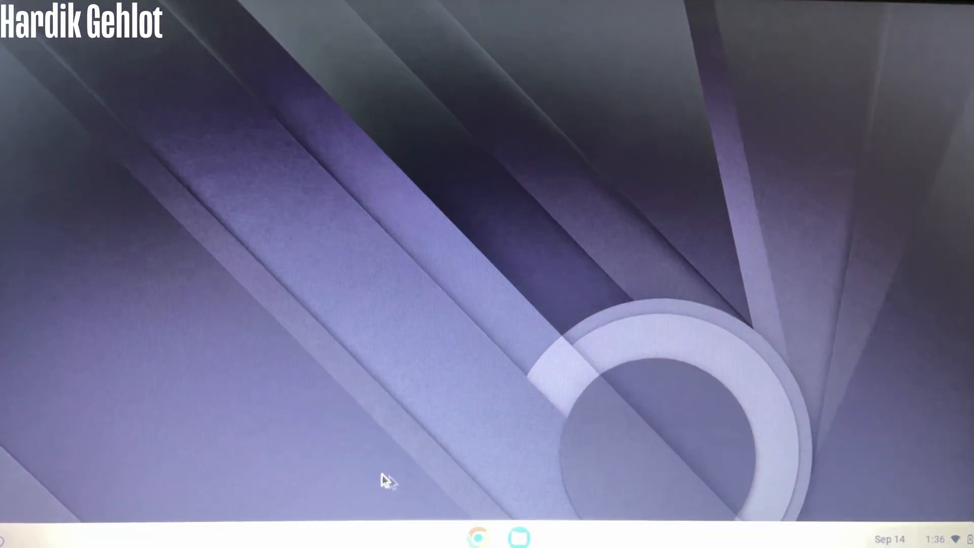
{"action": "left_click", "coordinate": [518, 538]}
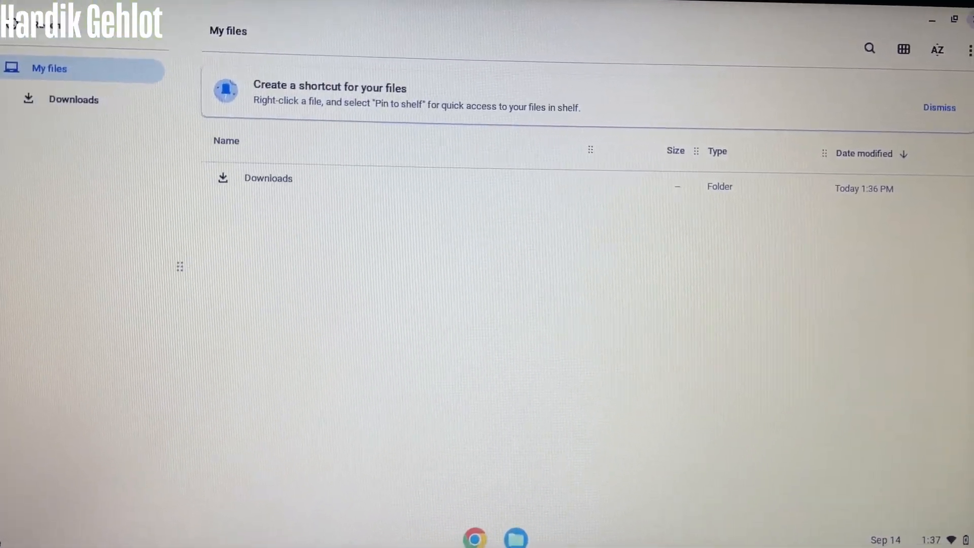